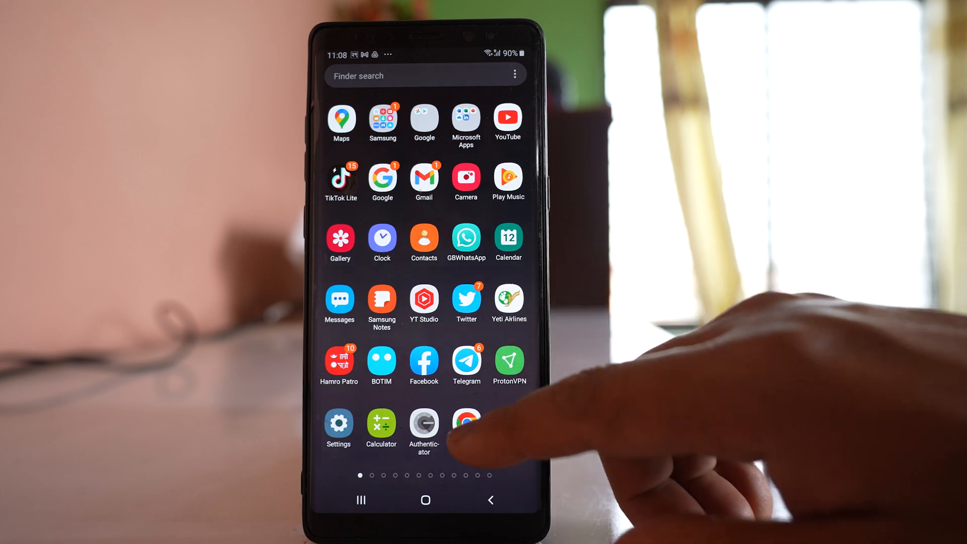
Reach myactivity.google.com in Chrome, showing Web & App, Location and YouTube history controls
left_click(466, 421)
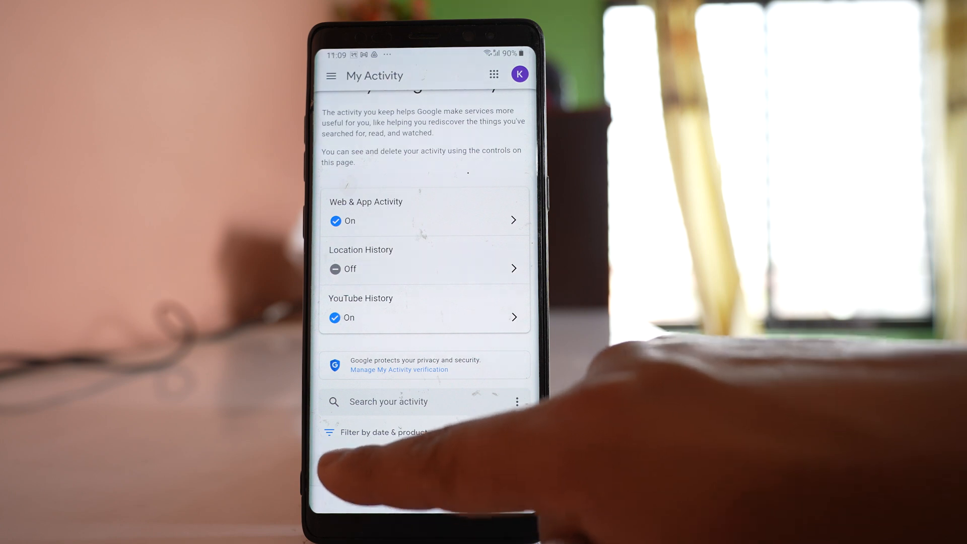
In the date & product filter, tick Google Play Store, Search and YouTube
left_click(377, 432)
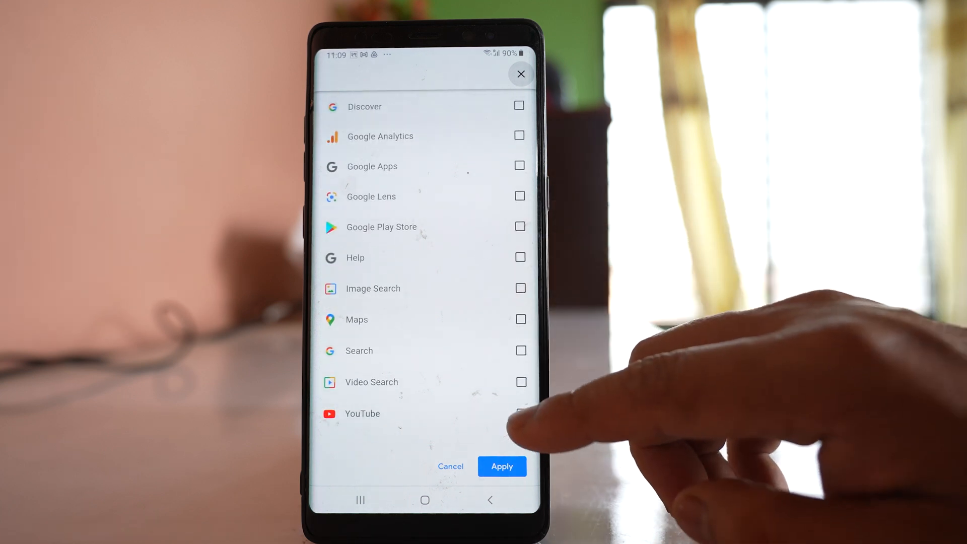
left_click(520, 413)
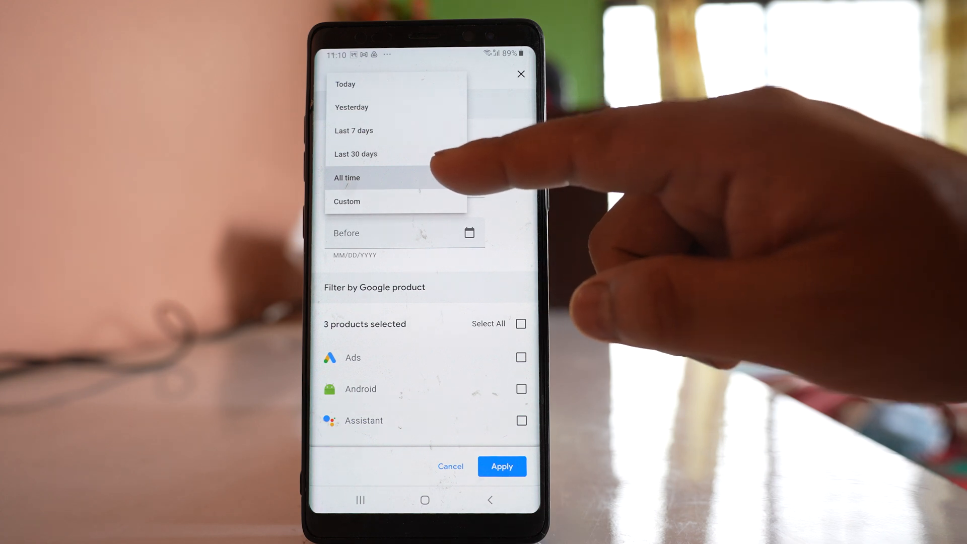
Apply the filter with the date range set to All time
left_click(347, 178)
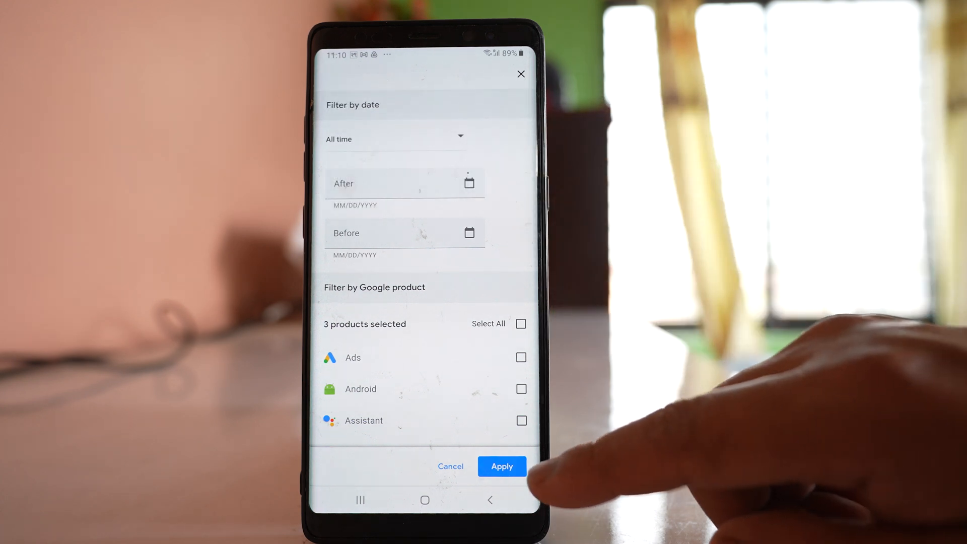
left_click(501, 466)
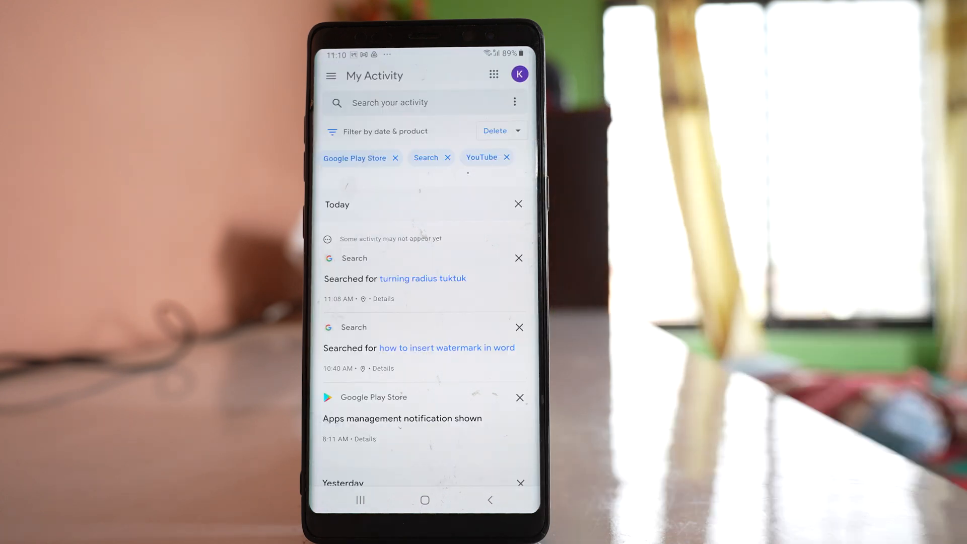
Start deleting the filtered activity, bringing up the permanent-delete confirmation
scroll("down", 3)
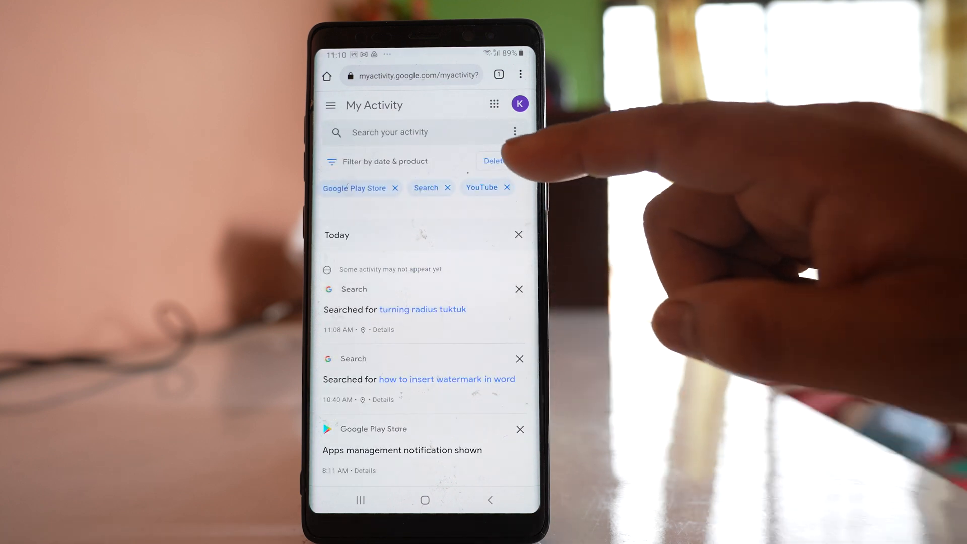
left_click(493, 161)
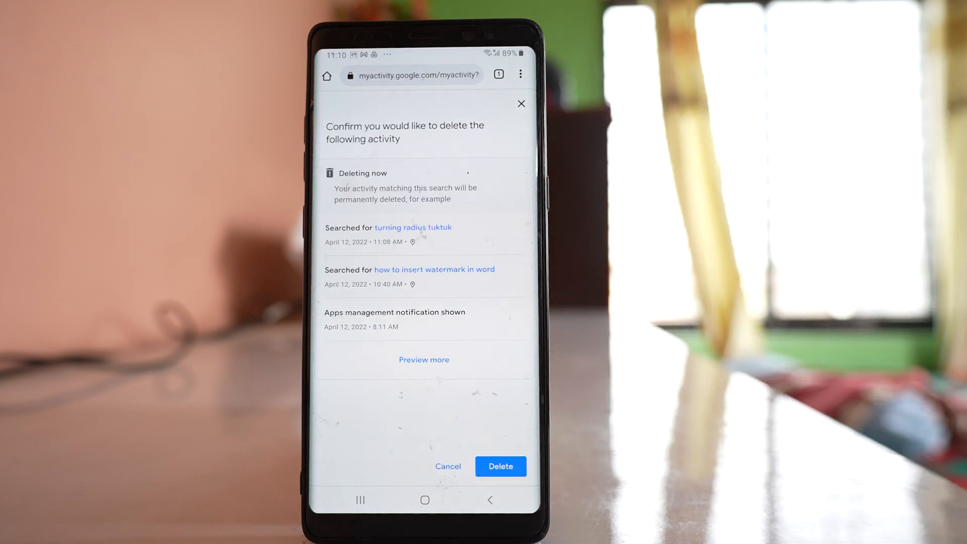